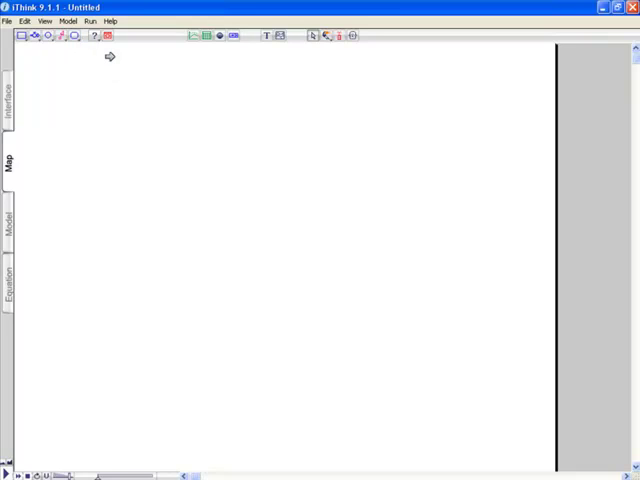
mouse_move(632, 122)
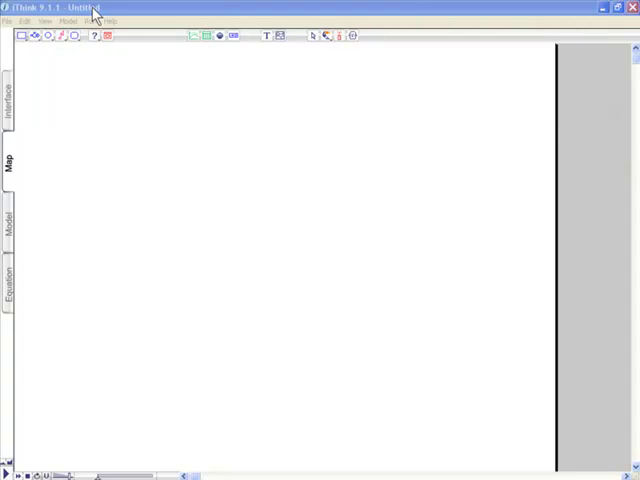
mouse_move(78, 46)
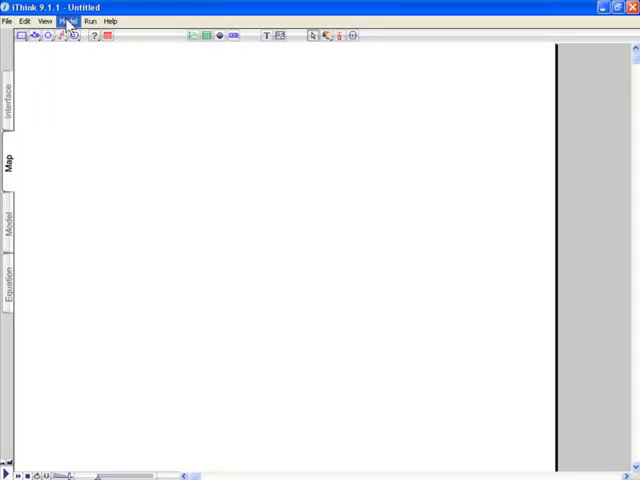
Step: Open the Model menu to see the model-wide commands
click(68, 20)
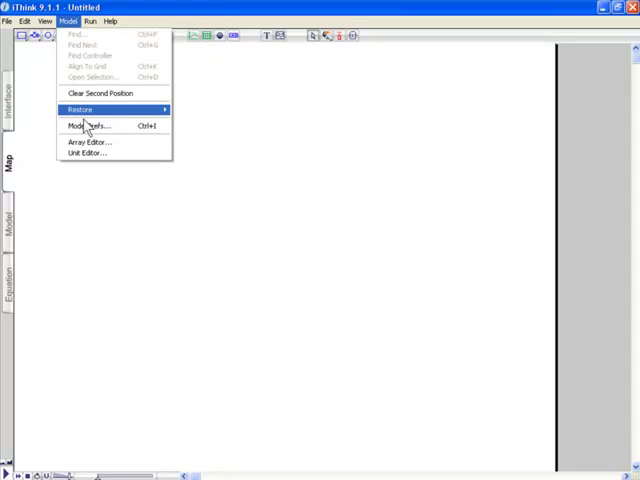
Step: Enable Name Only Modules in Model Preferences and confirm
click(88, 126)
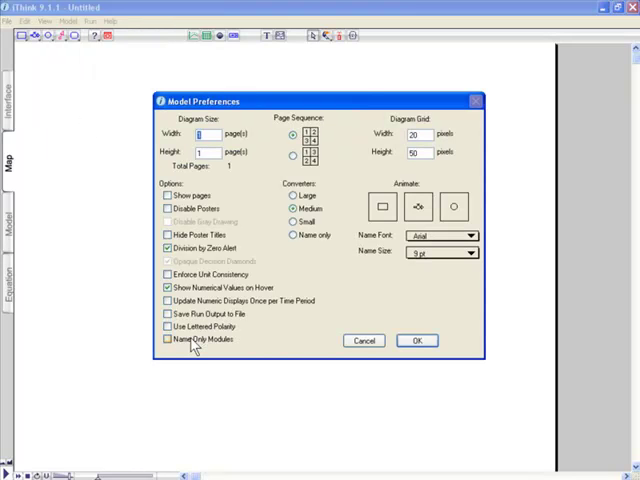
click(168, 338)
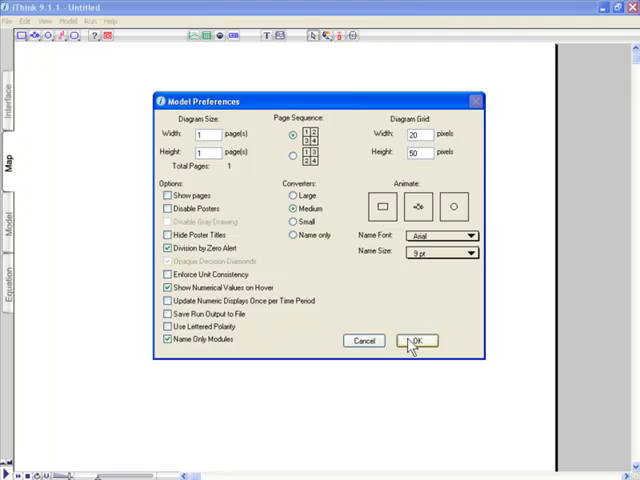
click(416, 340)
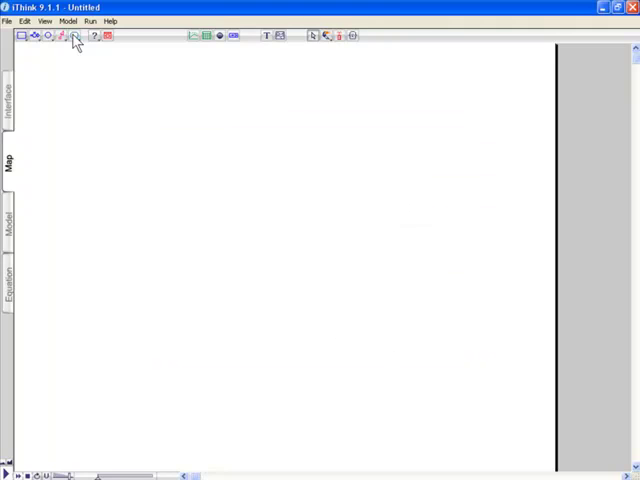
Step: Place module boxes named Housing Supply, Housing Demand and a third for Housing Price
click(92, 162)
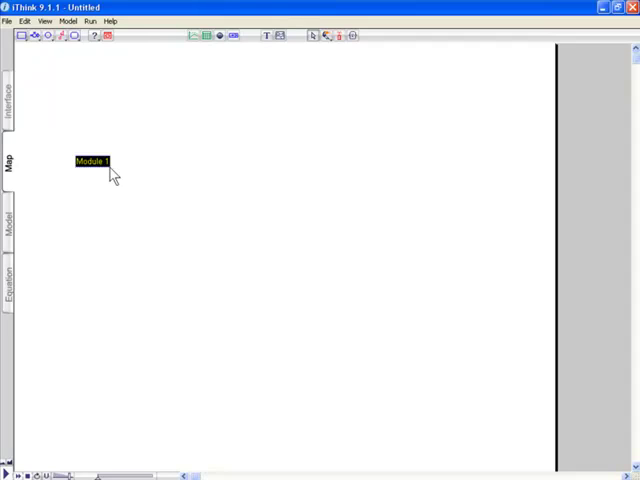
text(Housing)
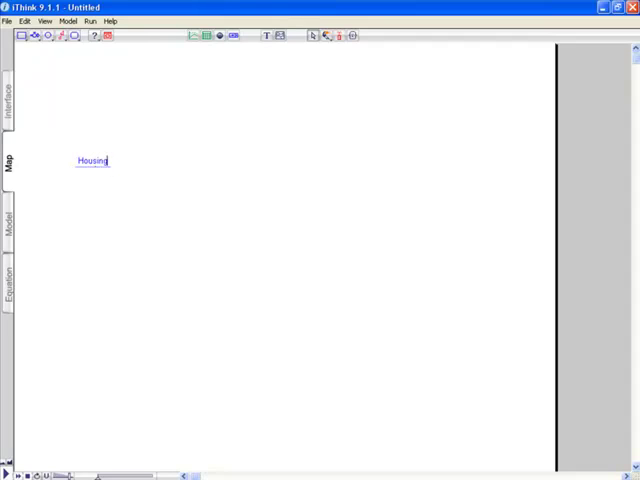
text(Supply)
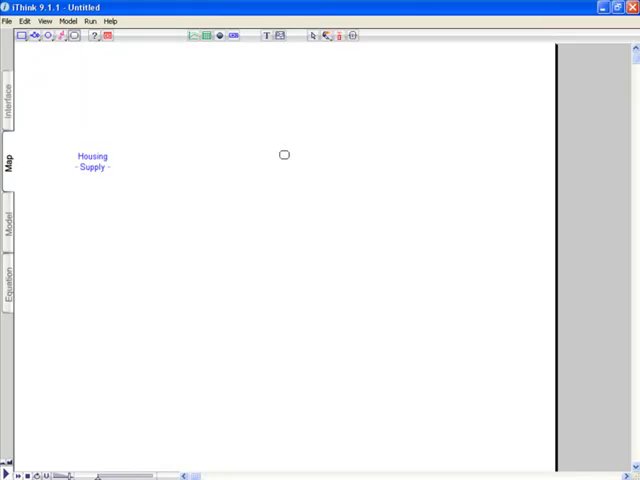
text(H)
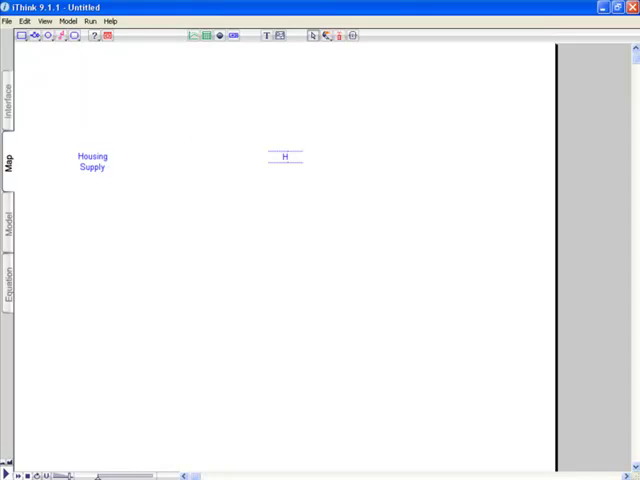
text(ousing)
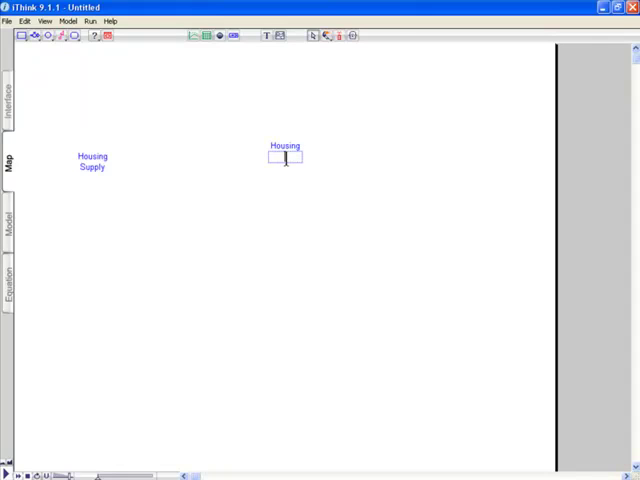
text(Demand)
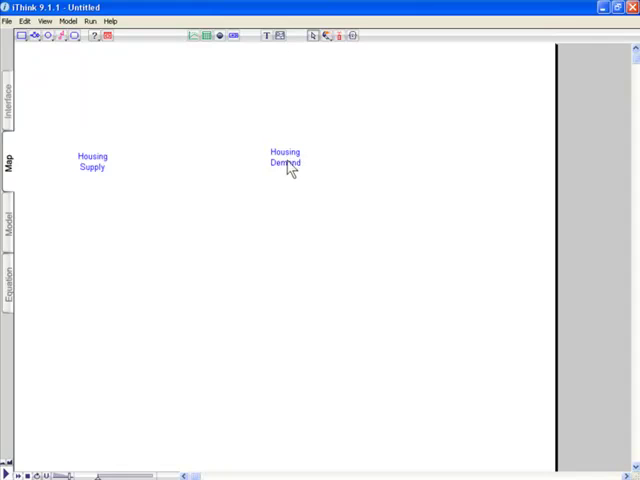
click(186, 224)
text(Housing Price)
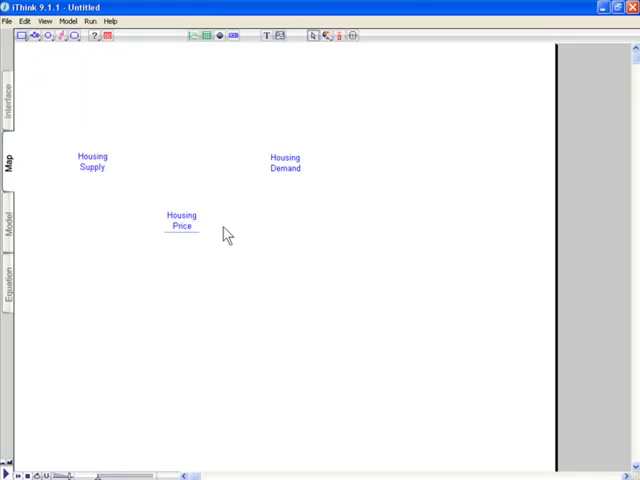
click(180, 220)
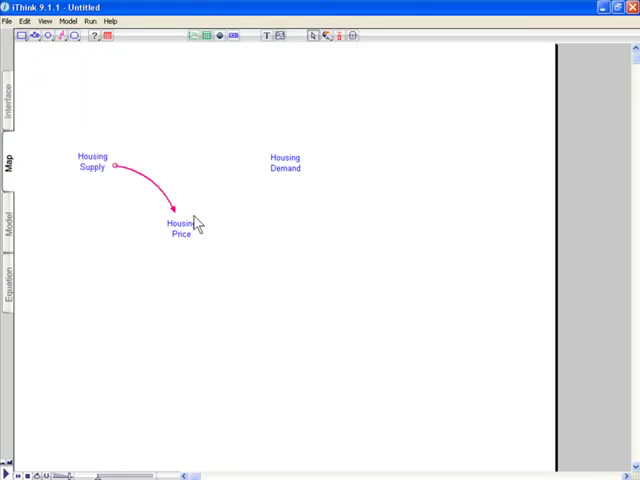
mouse_move(178, 178)
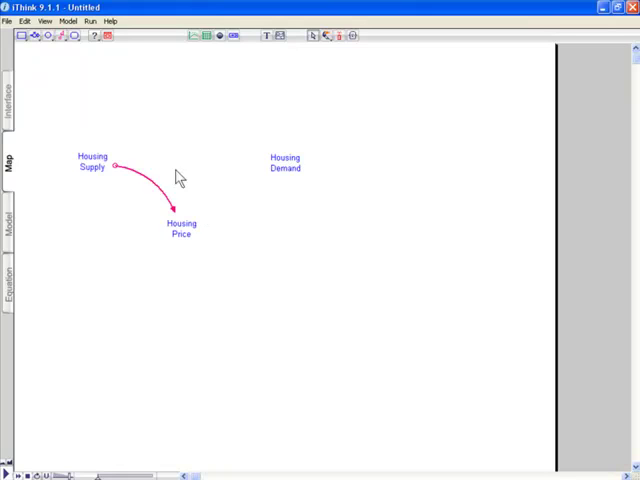
mouse_move(118, 172)
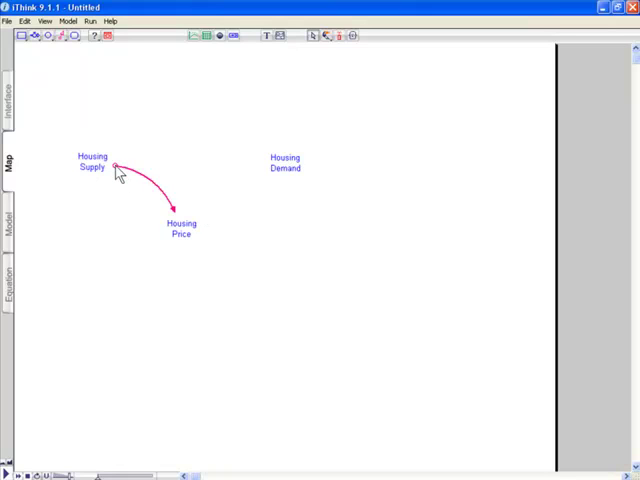
Step: Bring up the options for the new Supply-to-Price connection
right_click(114, 168)
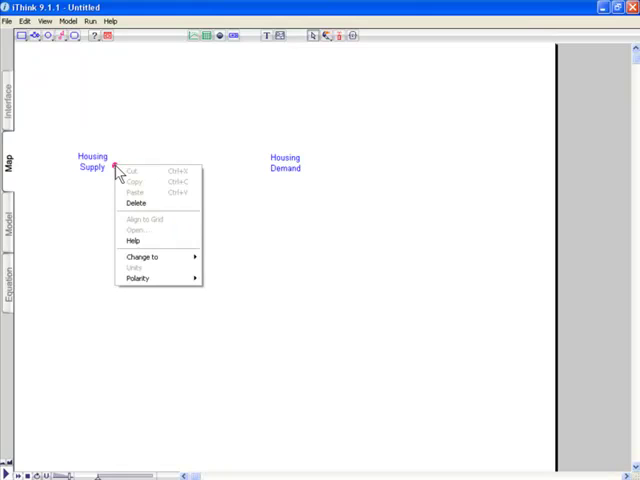
mouse_move(138, 276)
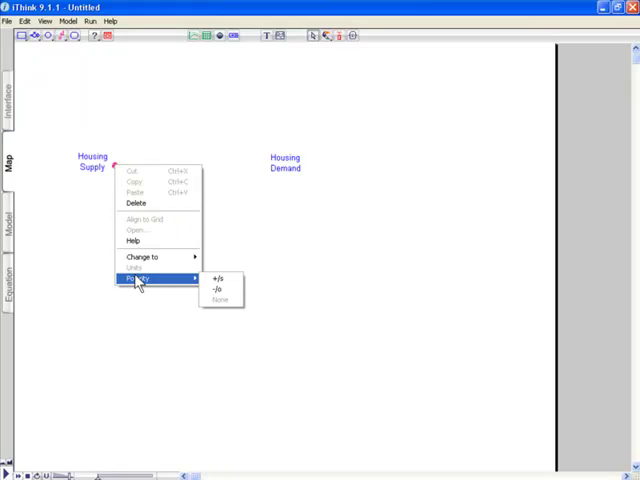
mouse_move(218, 292)
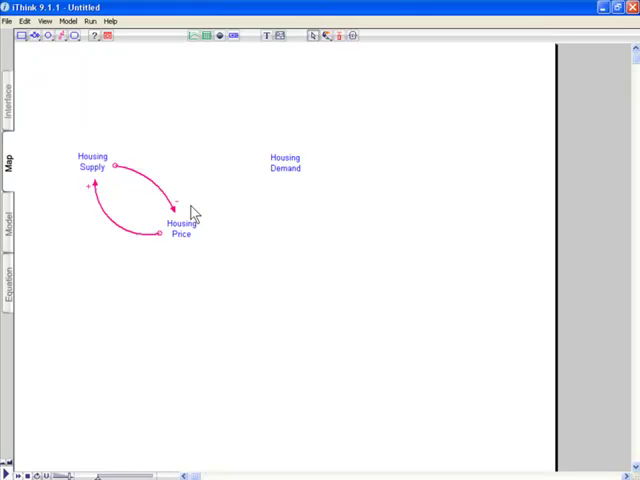
mouse_move(80, 90)
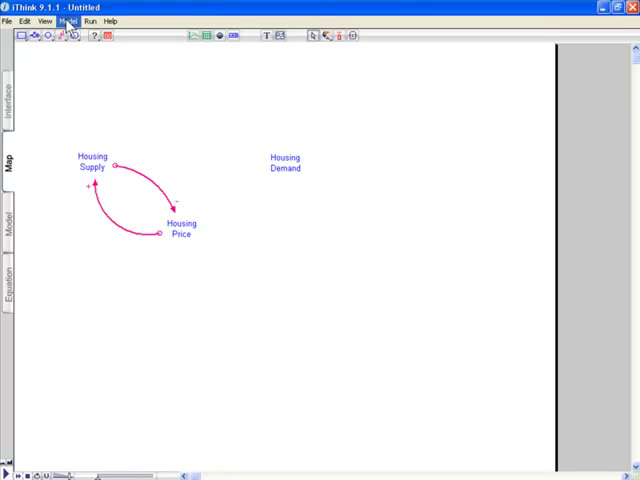
click(68, 20)
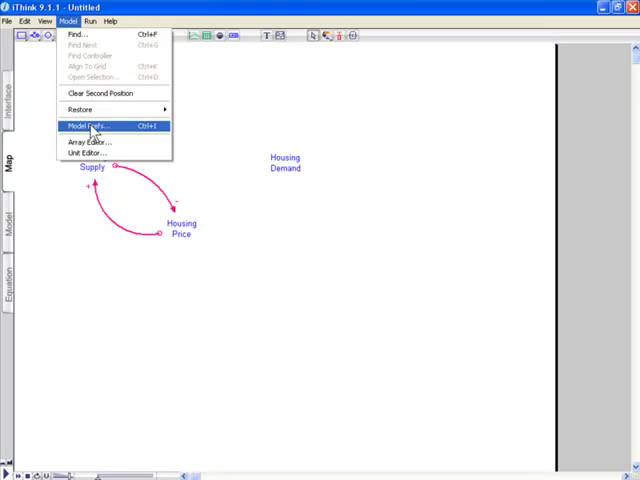
click(90, 126)
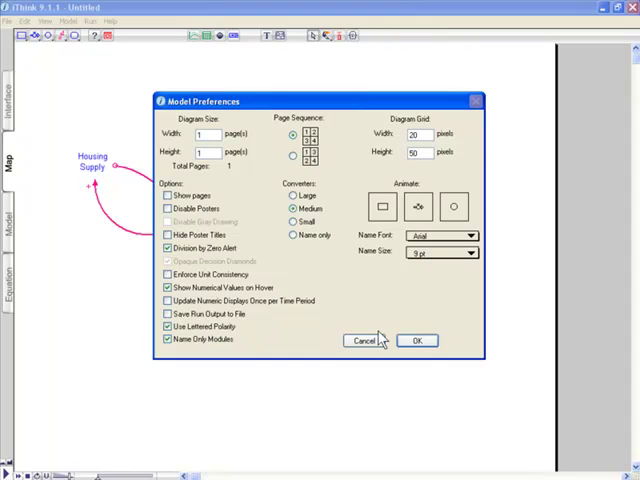
click(416, 340)
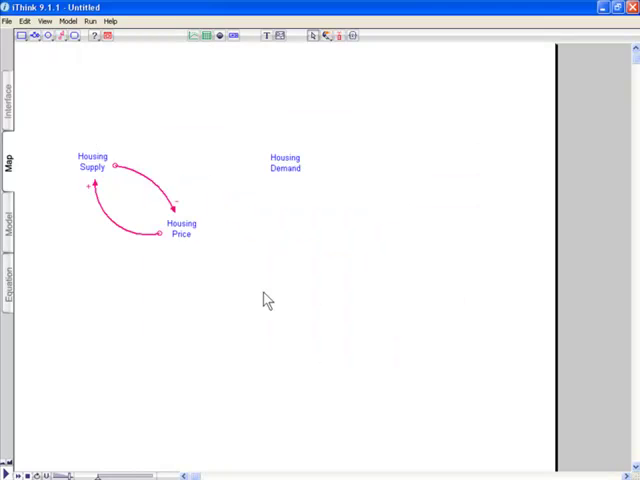
mouse_move(138, 212)
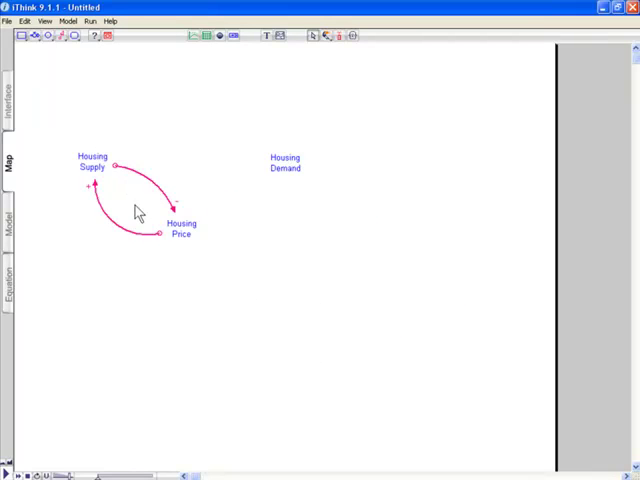
mouse_move(256, 252)
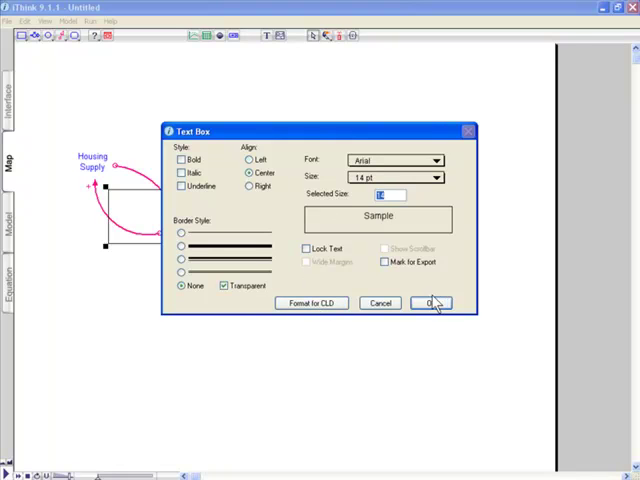
Step: Confirm the (B1) text format and place the label inside the supply–price loop
click(430, 304)
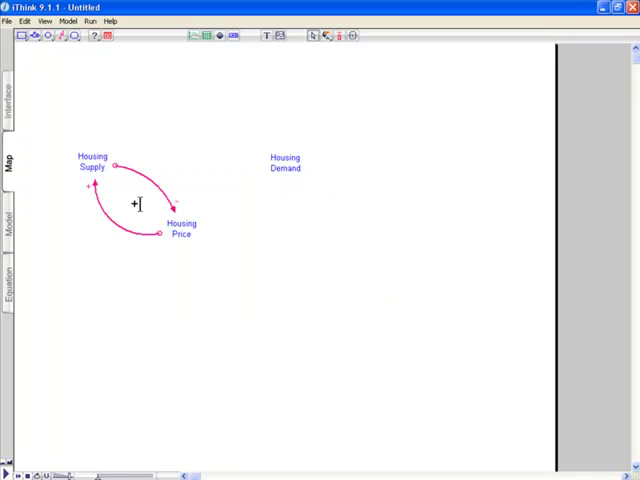
click(132, 204)
text((B1))
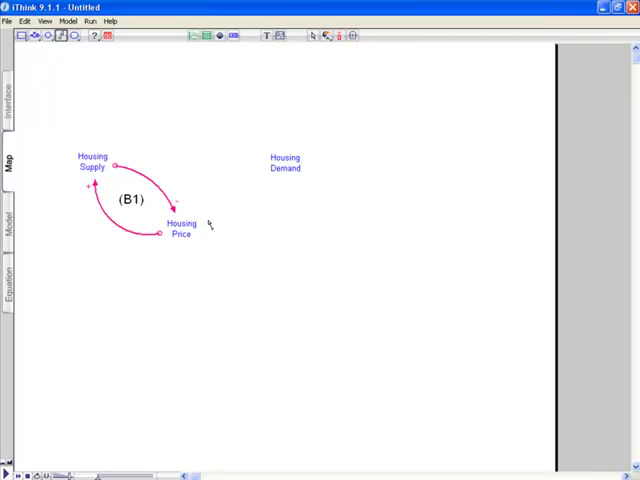
mouse_move(280, 176)
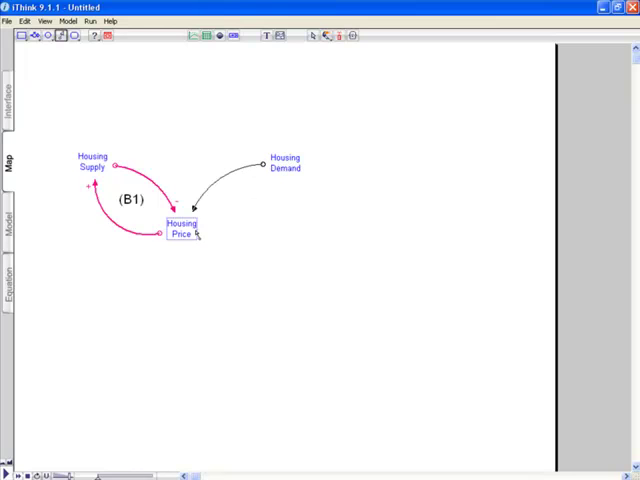
Step: Set the Demand→Price link's polarity, then draw Price→Demand and open its options
right_click(262, 162)
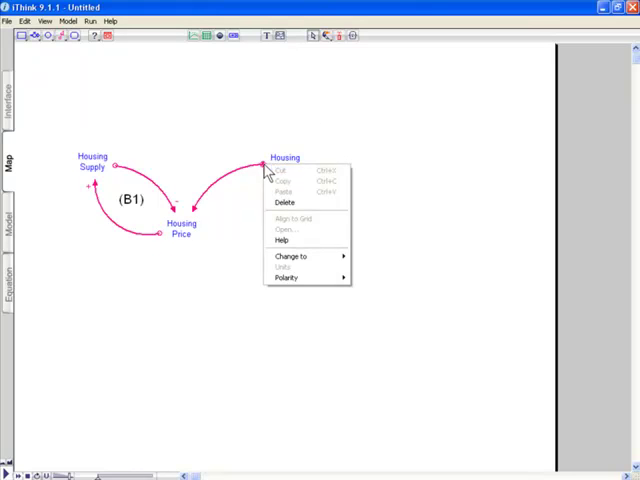
mouse_move(288, 276)
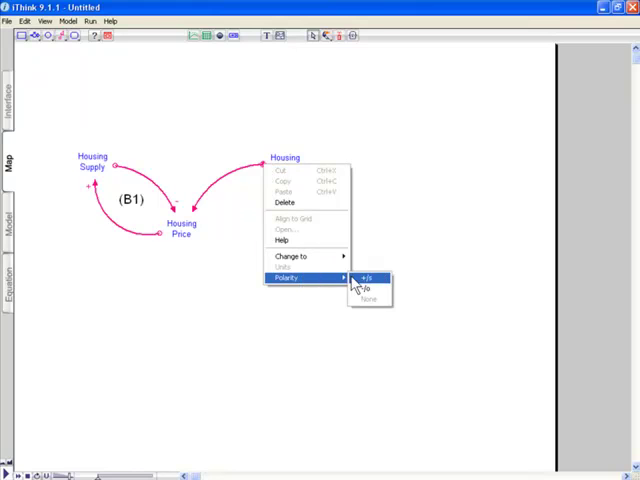
click(364, 276)
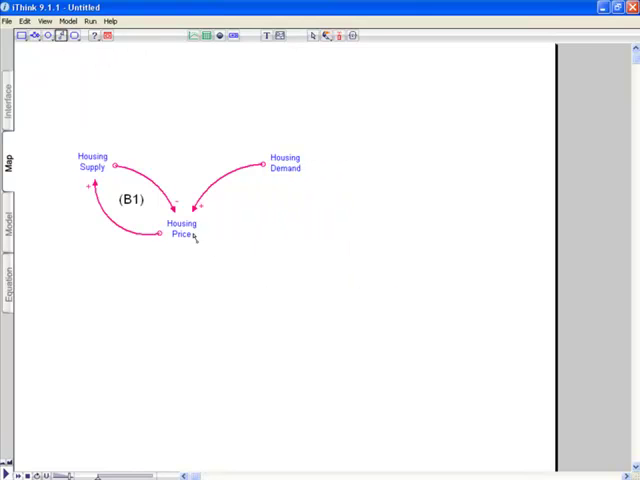
drag(200, 232, 284, 178)
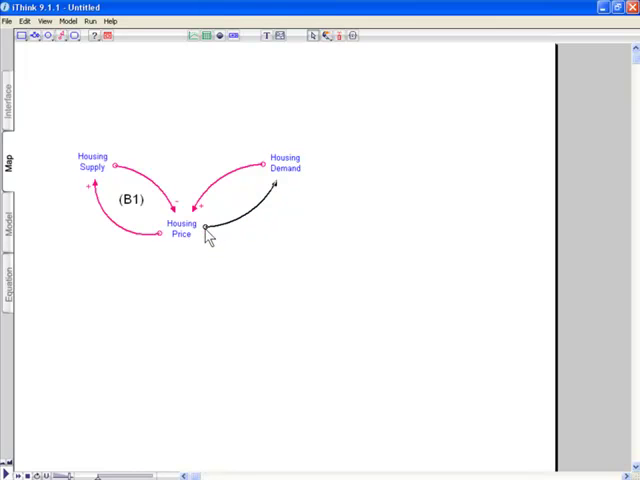
right_click(204, 228)
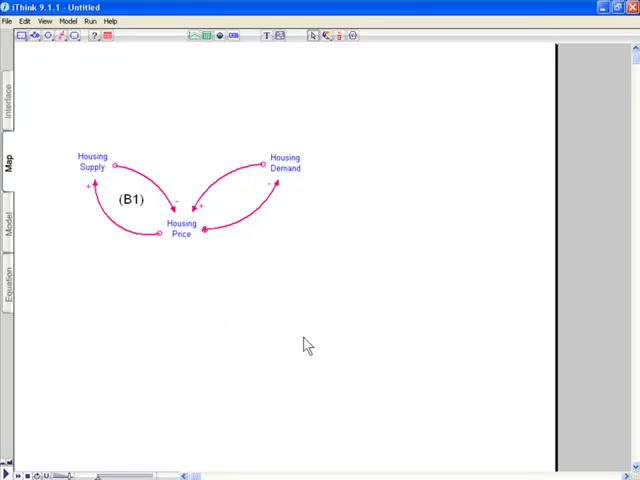
mouse_move(128, 188)
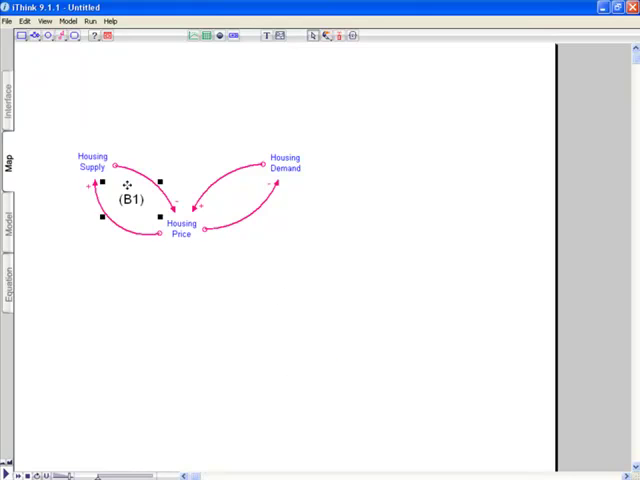
mouse_move(222, 196)
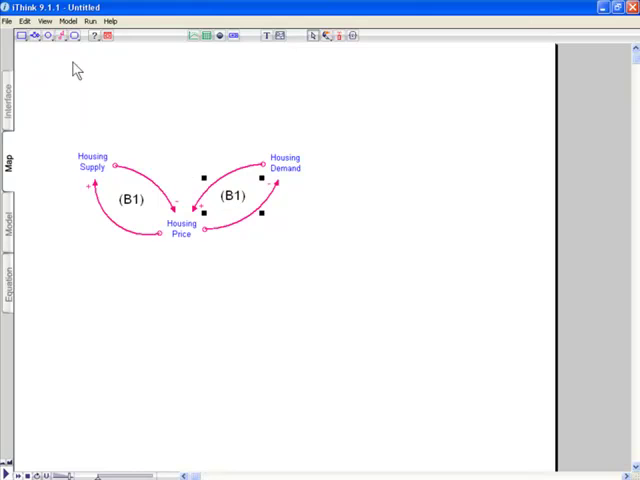
Step: Edit the pasted loop label's text to read (B2)
click(24, 14)
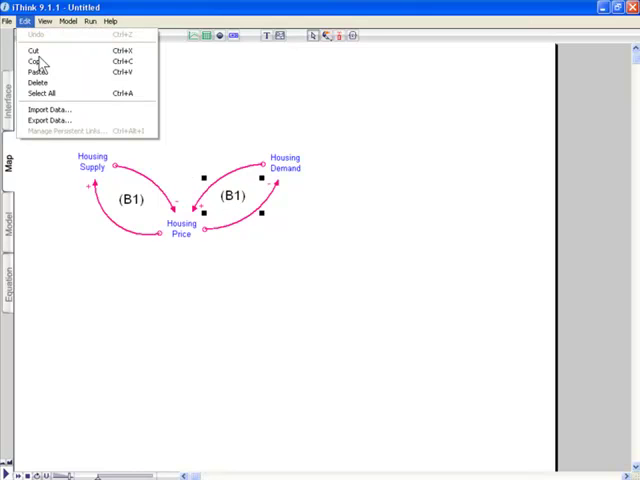
click(36, 20)
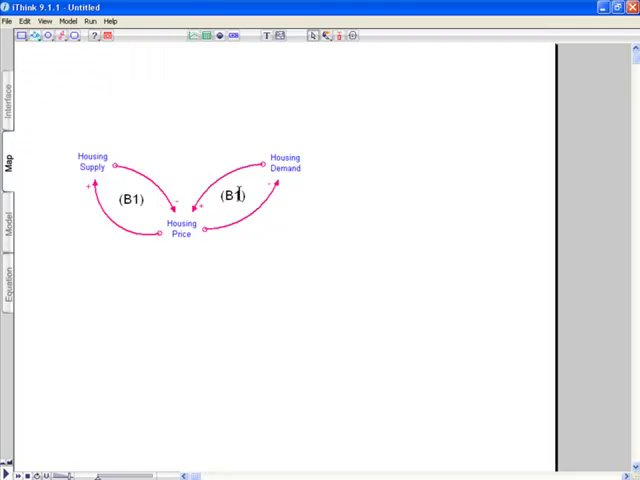
text(2)
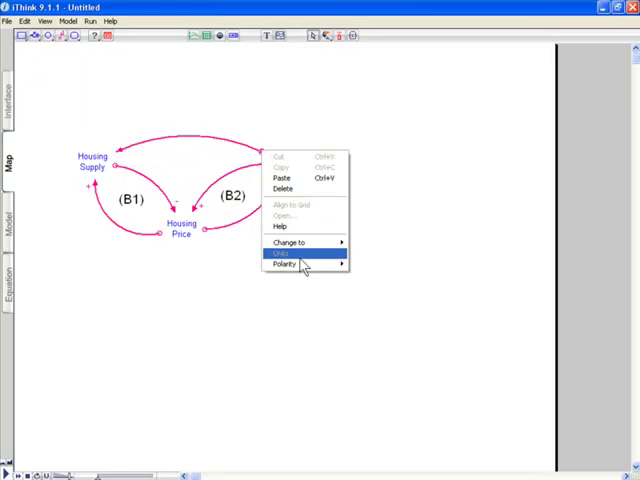
Step: Set the polarity of the Housing Supply–Demand link
click(284, 254)
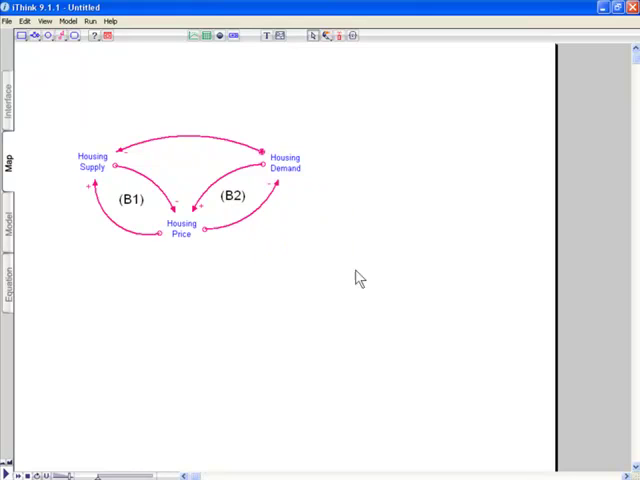
mouse_move(178, 168)
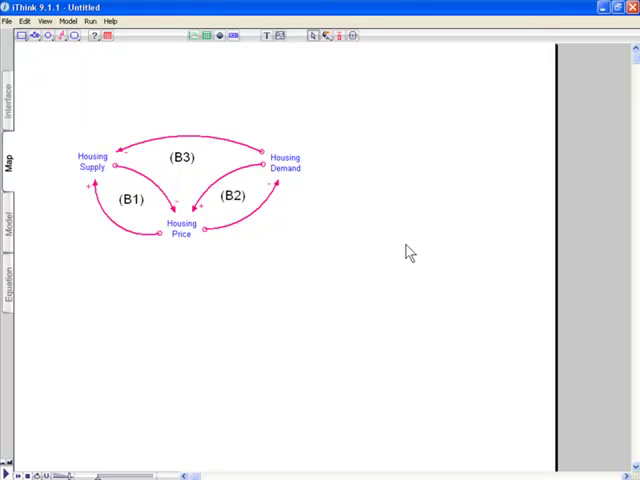
mouse_move(372, 238)
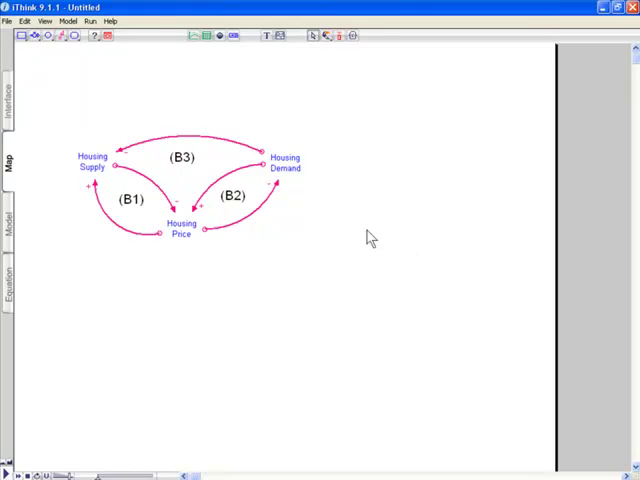
mouse_move(364, 192)
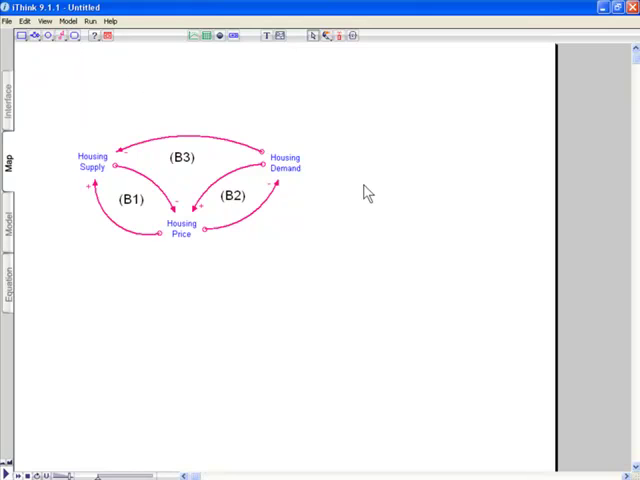
mouse_move(64, 64)
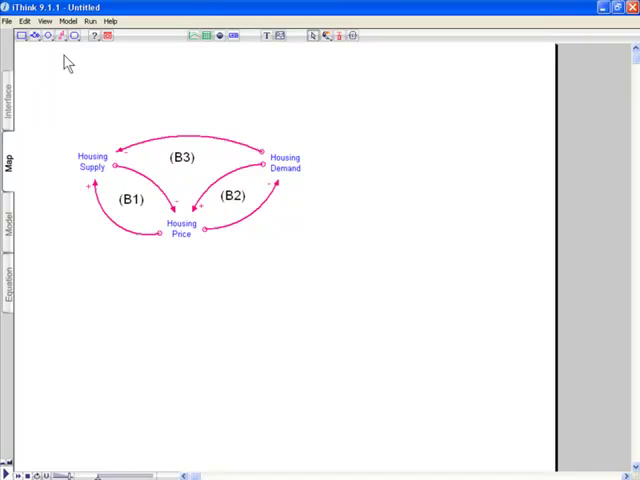
mouse_move(48, 44)
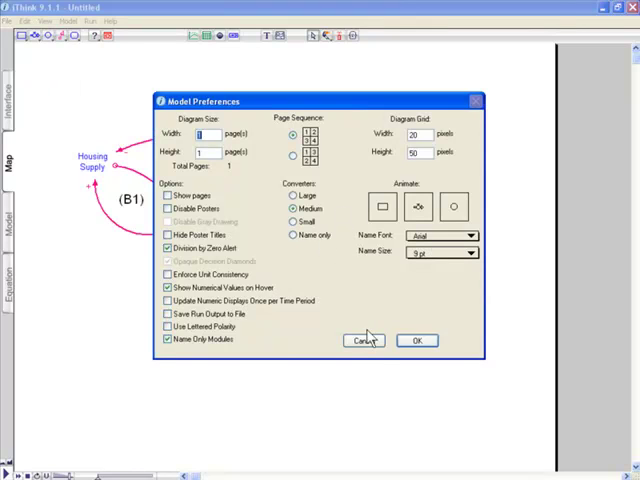
click(364, 340)
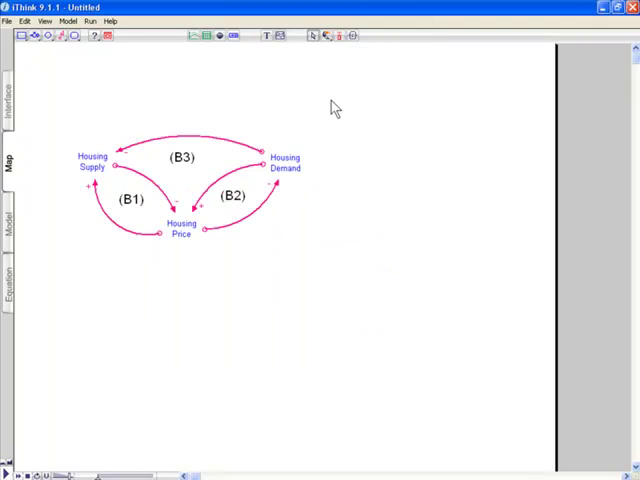
right_click(336, 104)
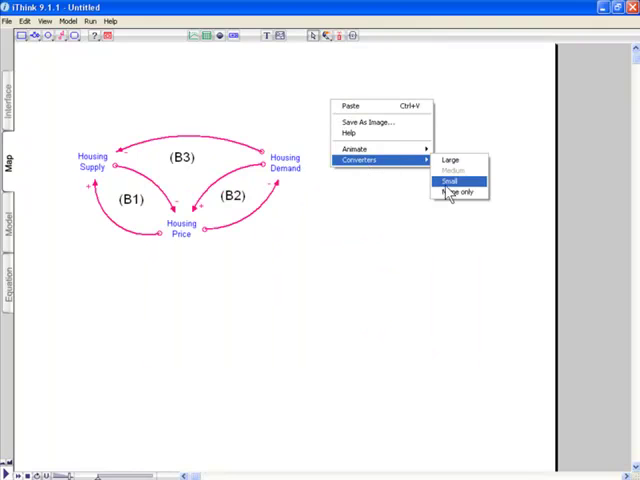
click(458, 192)
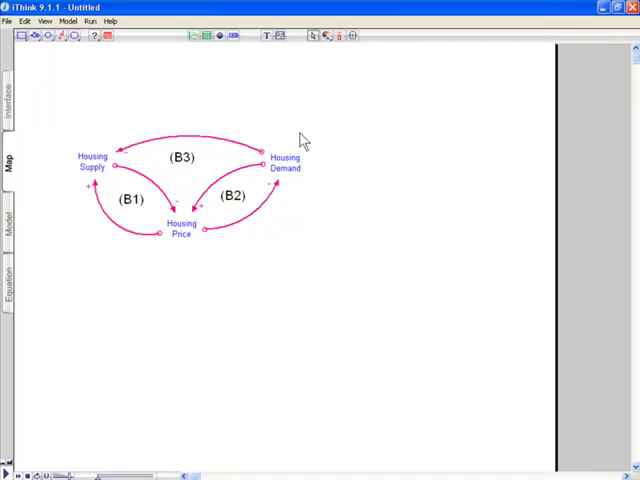
Step: Add an Interest rate module linked to Housing Demand and bring up its actions
click(350, 194)
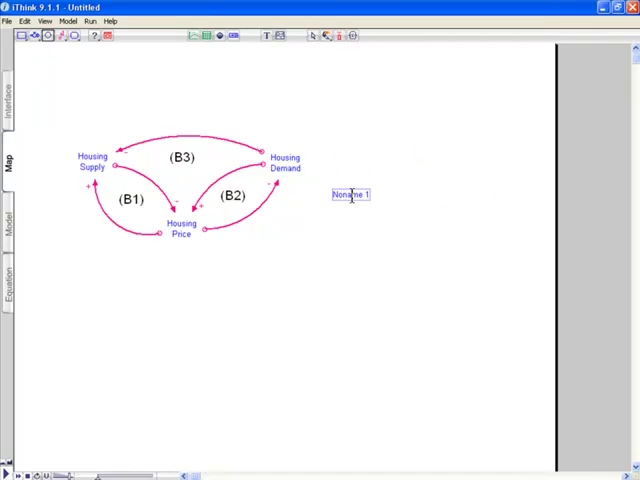
text(interest rate)
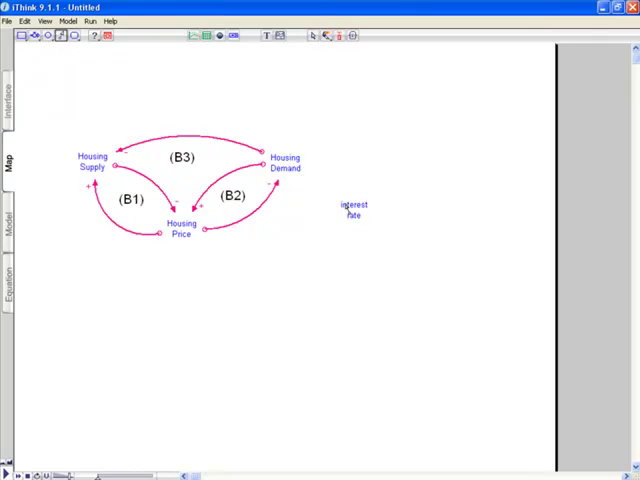
drag(344, 204, 310, 176)
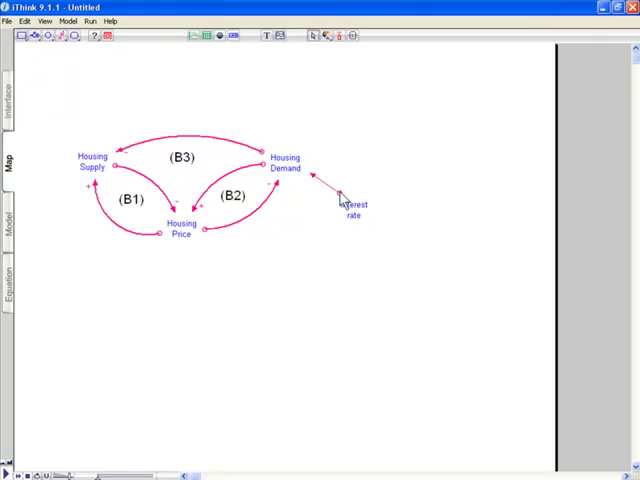
right_click(344, 196)
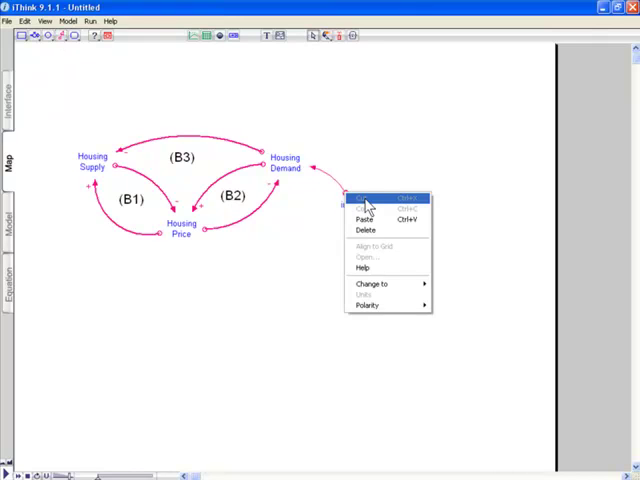
mouse_move(368, 304)
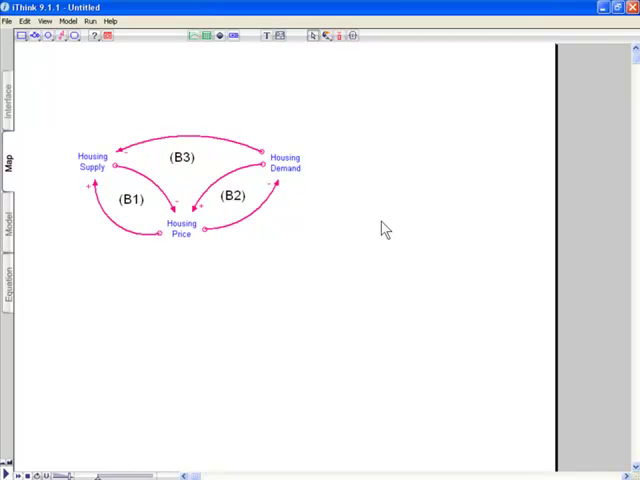
mouse_move(308, 190)
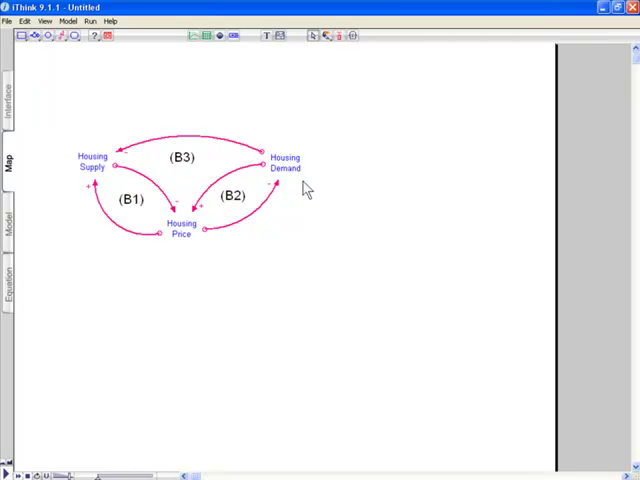
mouse_move(70, 20)
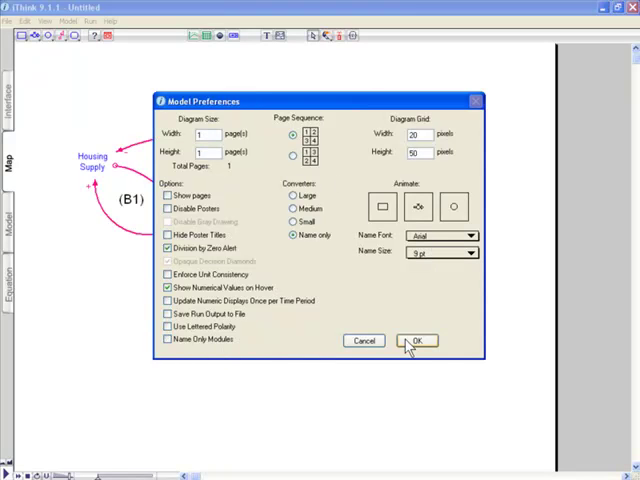
Step: Apply the preference change so modules show as full boxes
click(416, 340)
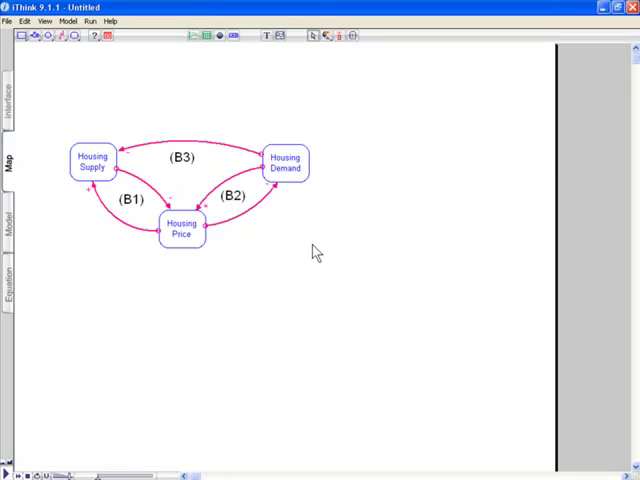
mouse_move(288, 166)
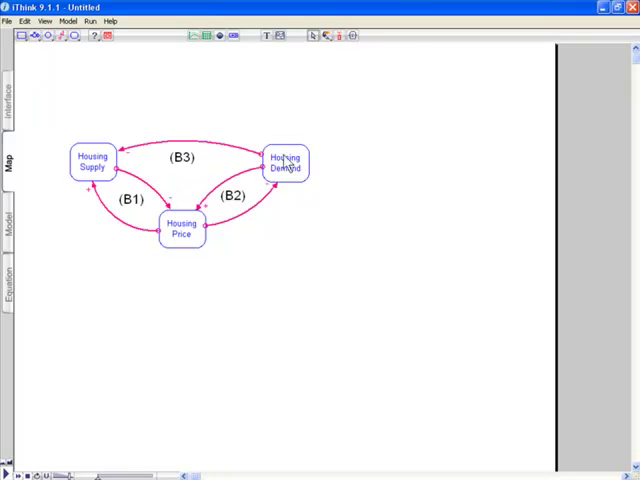
mouse_move(310, 222)
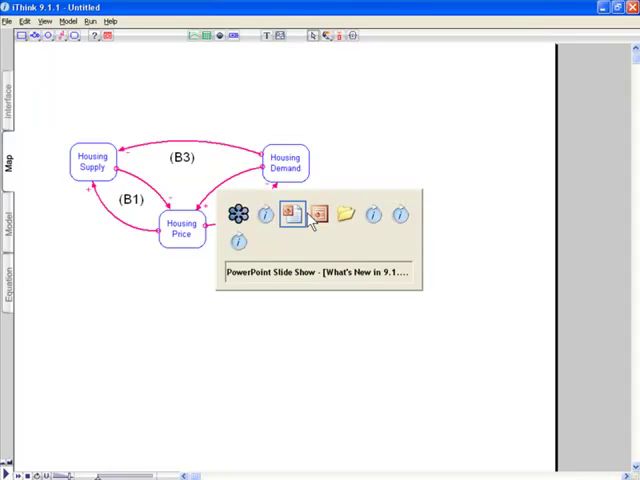
click(316, 212)
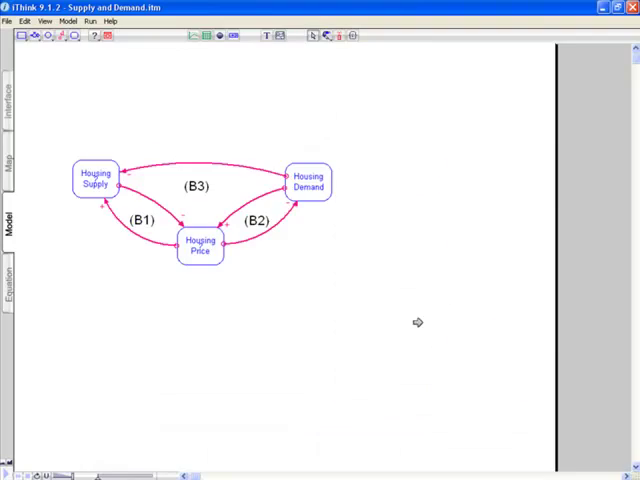
mouse_move(430, 318)
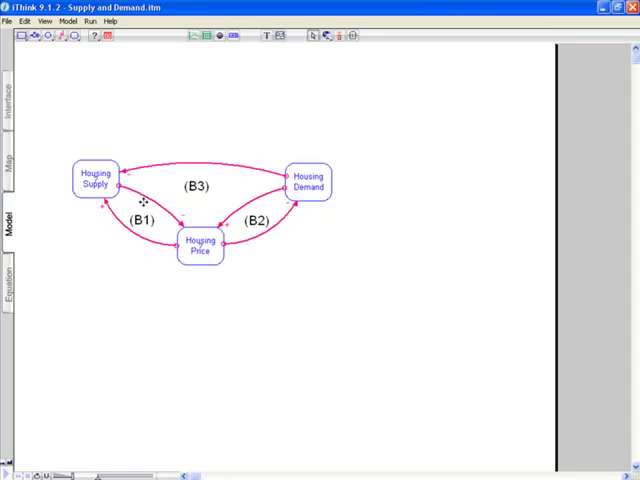
mouse_move(132, 208)
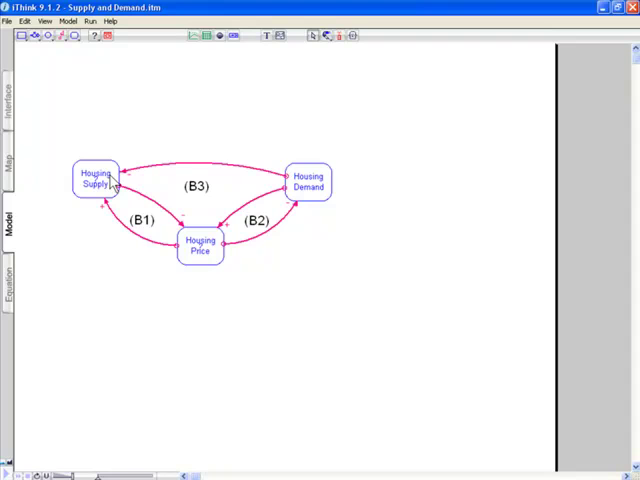
Step: Create and save a new model file named housing_supply from the Housing Supply module's settings
click(96, 182)
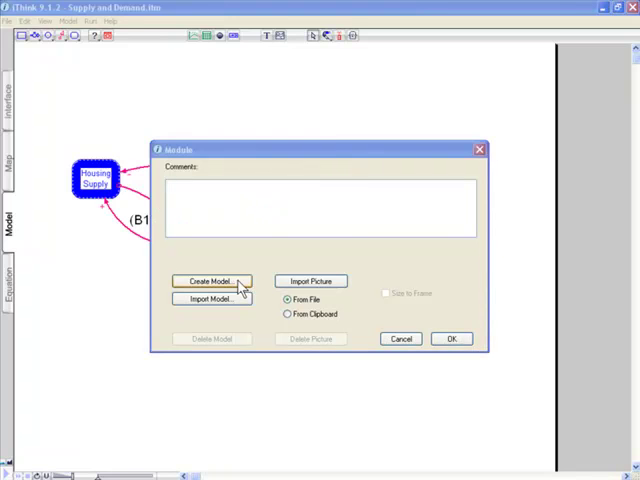
click(212, 280)
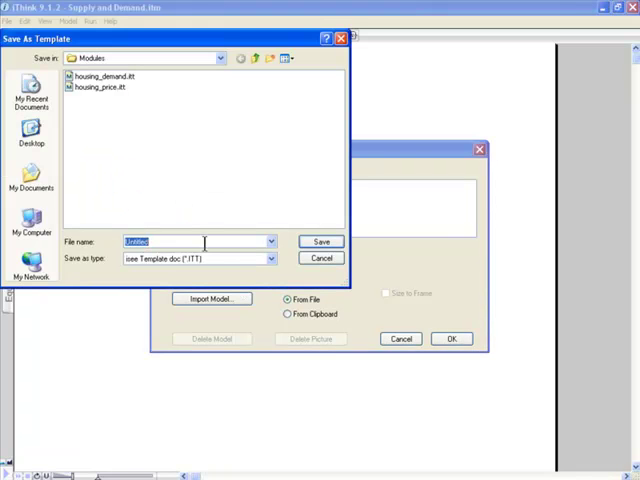
text(house)
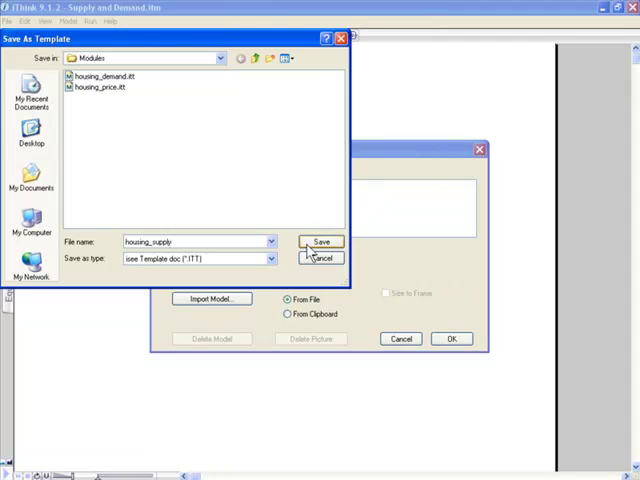
click(320, 242)
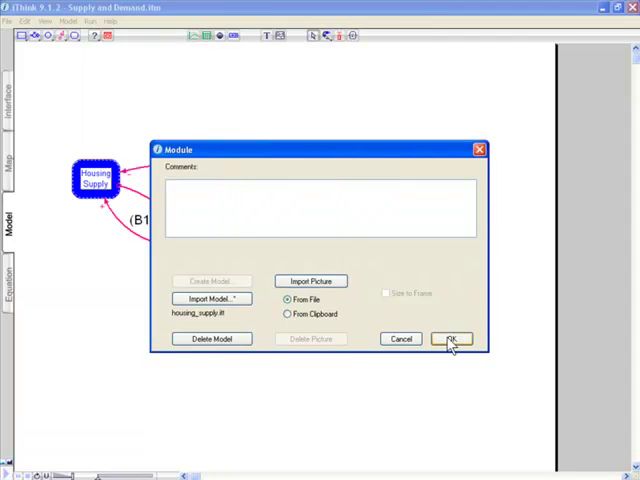
click(452, 338)
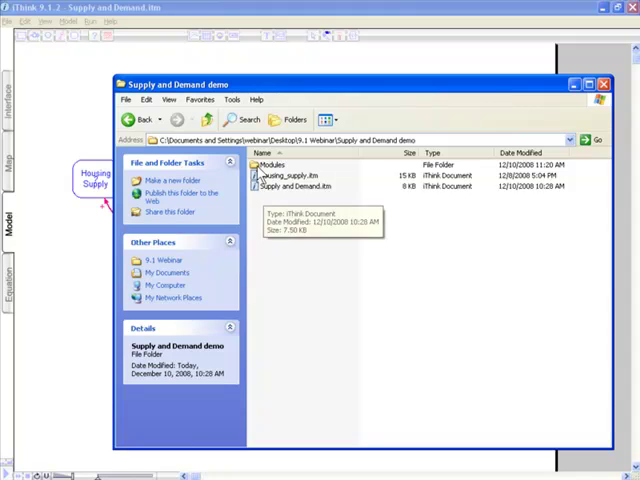
double_click(274, 164)
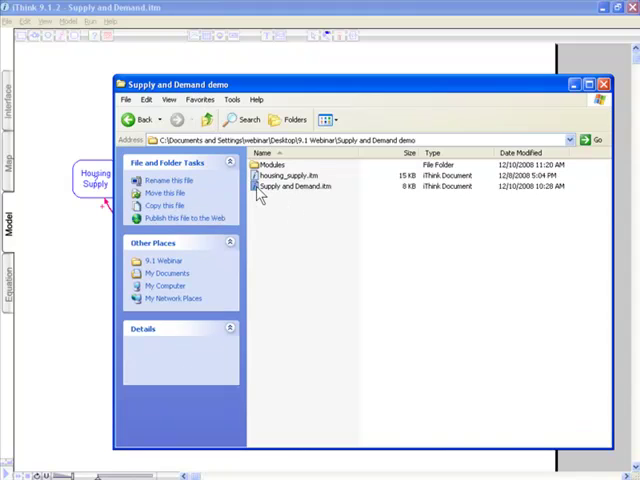
click(298, 188)
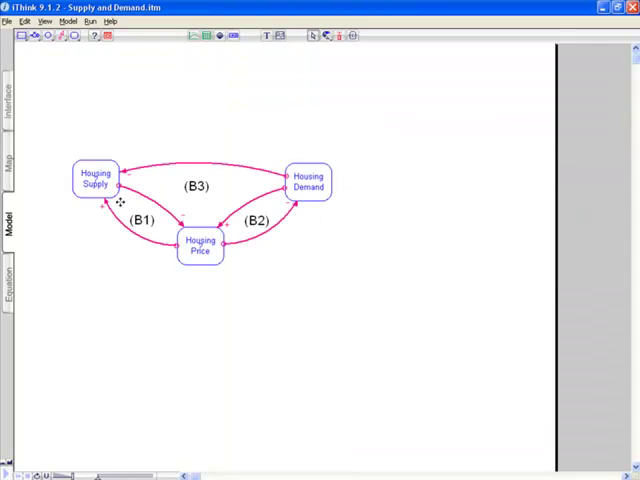
Step: Enter the Housing Supply module and rename the inflow to 'constructed house'
click(96, 180)
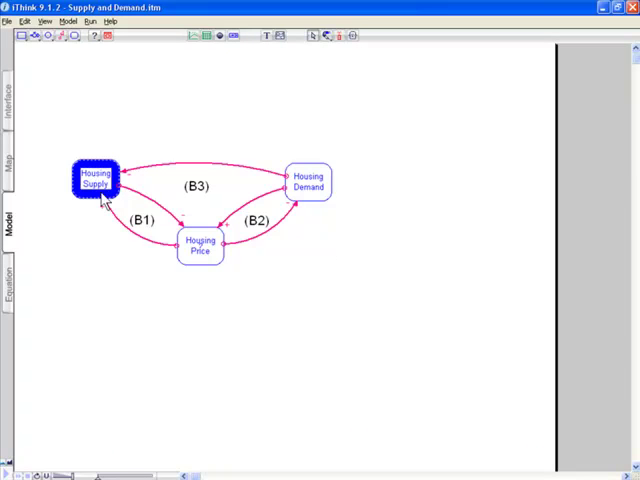
double_click(96, 184)
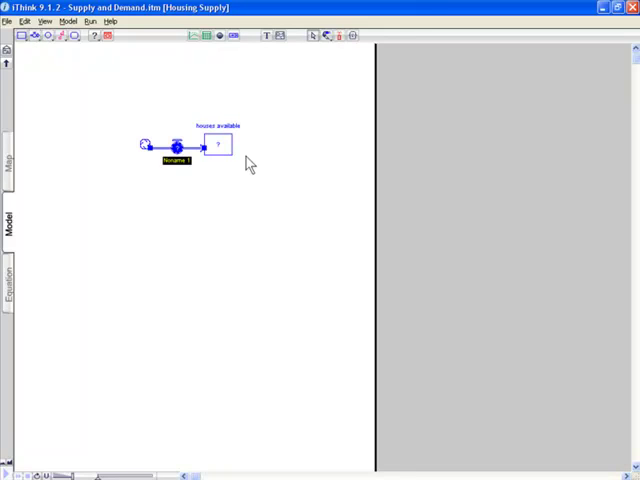
text(const)
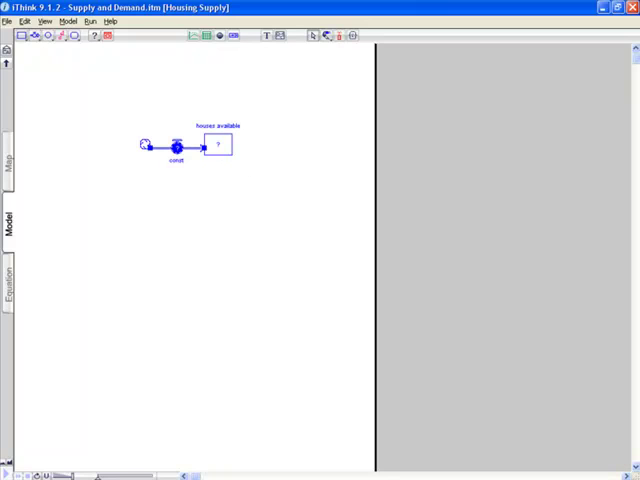
text(constructed house)
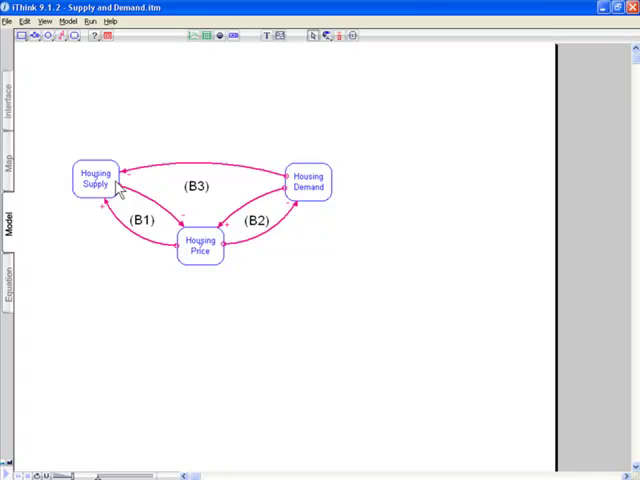
Step: Delete the module's model link and re-import housing_supply.itm, replacing the existing file
double_click(96, 180)
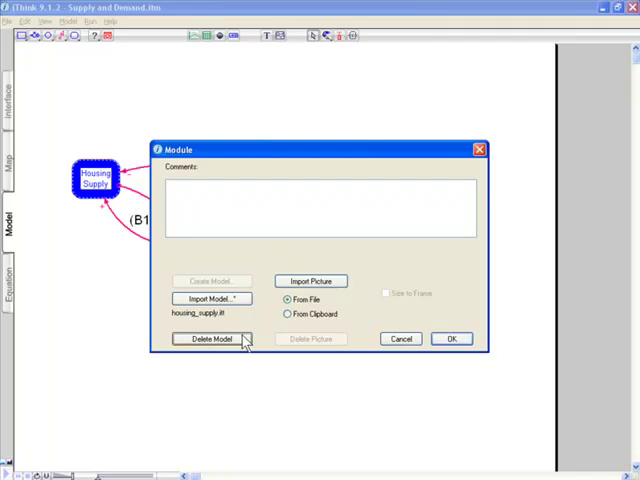
click(210, 298)
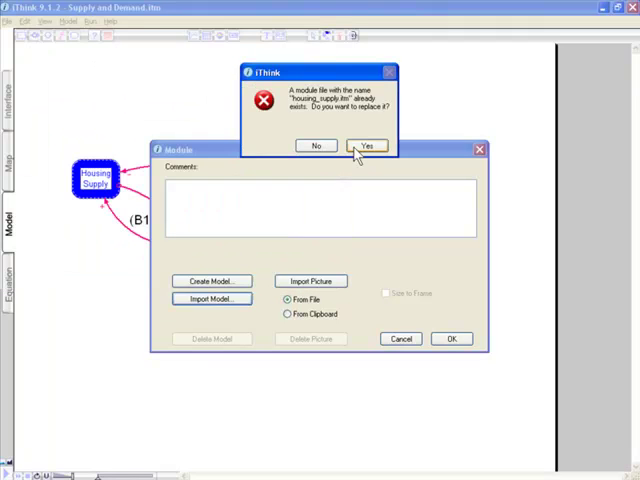
click(368, 144)
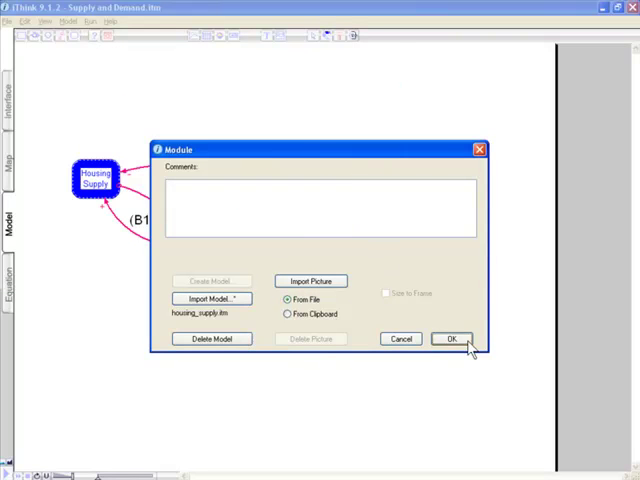